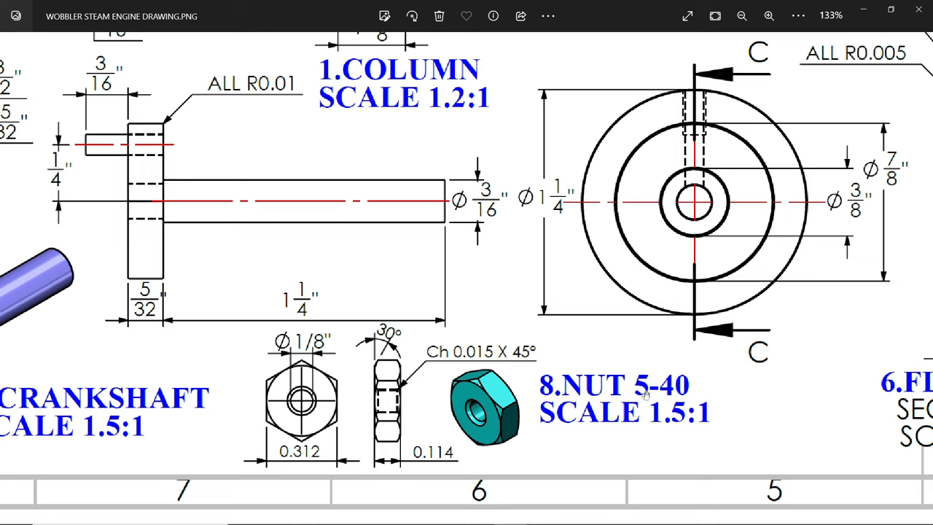
{"action": "mouse_move", "coordinate": [640, 390]}
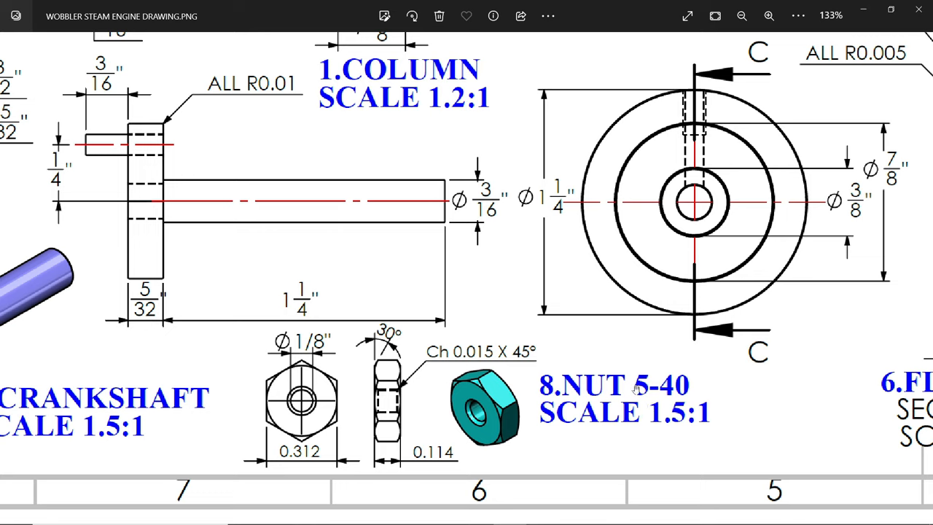
{"action": "mouse_move", "coordinate": [678, 388]}
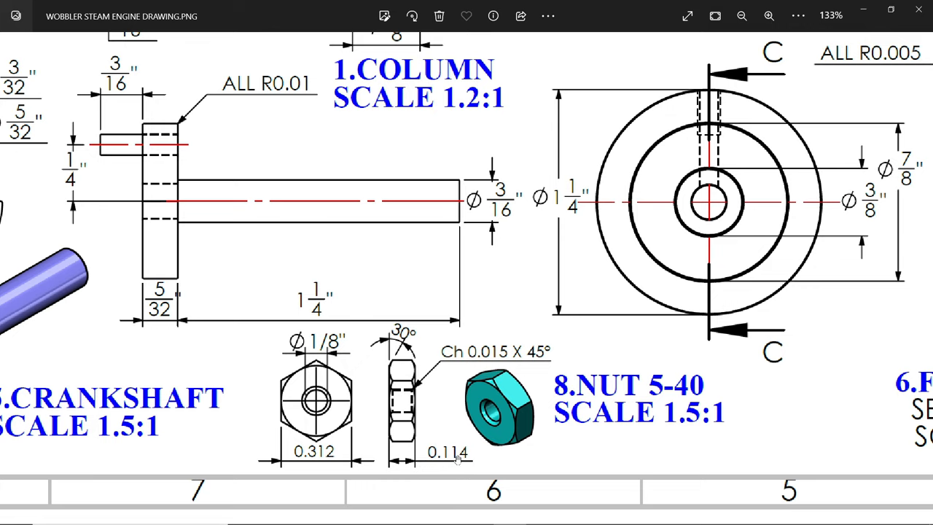
{"action": "mouse_move", "coordinate": [600, 296]}
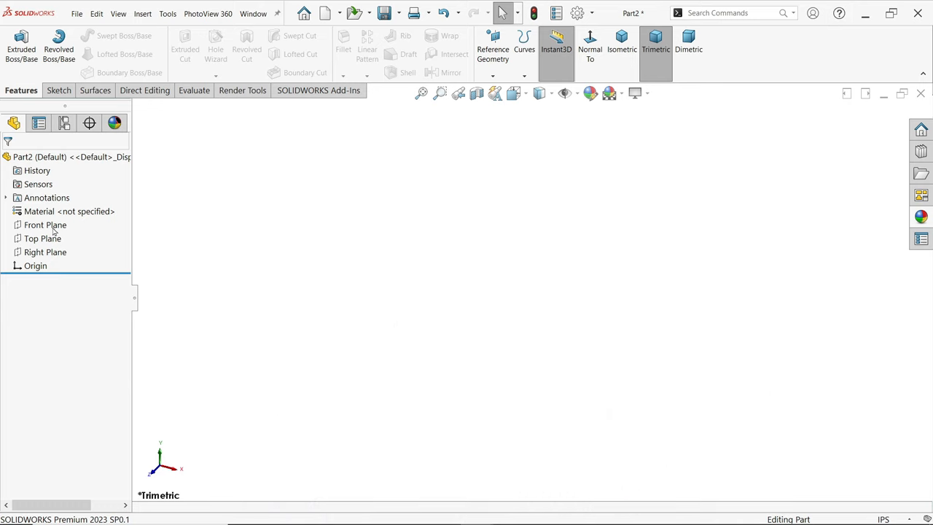
- Sketch a 6-sided polygon on the Top Plane centred at the origin
{"action": "left_click", "coordinate": [41, 239]}
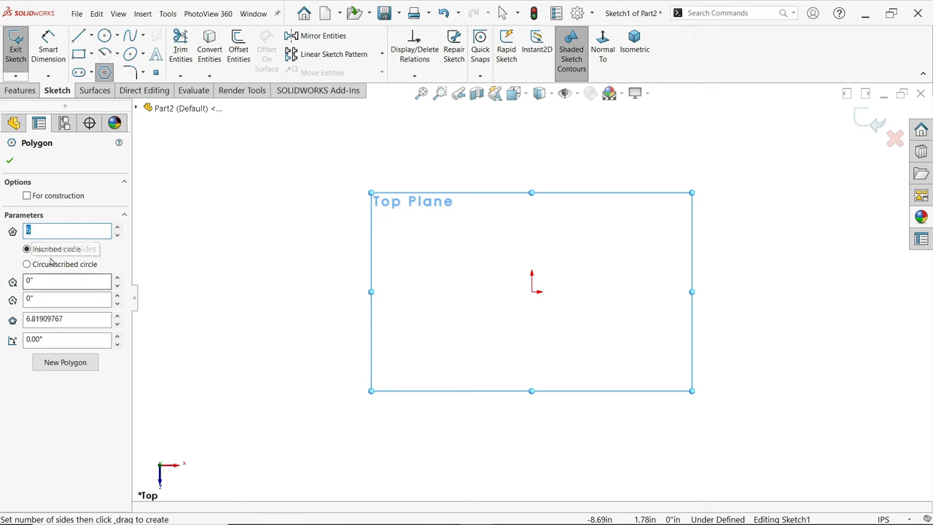
{"action": "mouse_move", "coordinate": [70, 273]}
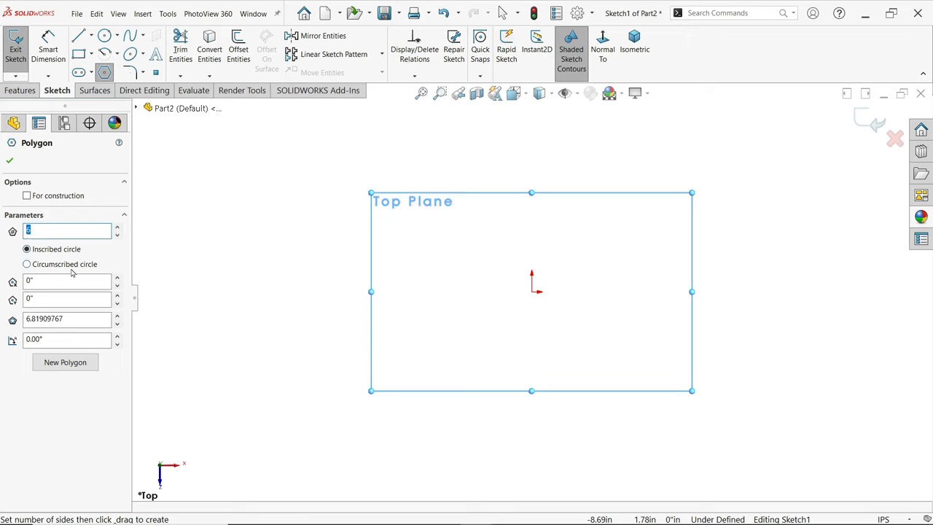
{"action": "mouse_move", "coordinate": [490, 335]}
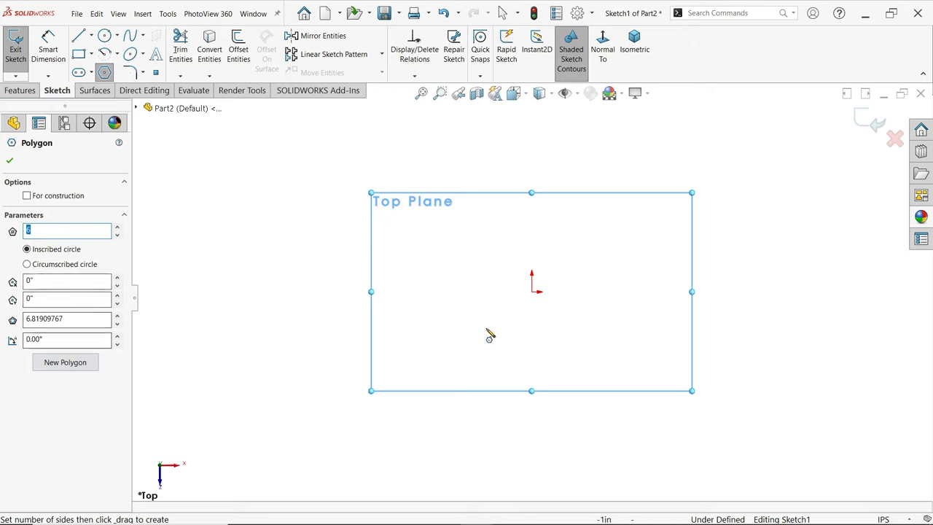
{"action": "mouse_move", "coordinate": [536, 295]}
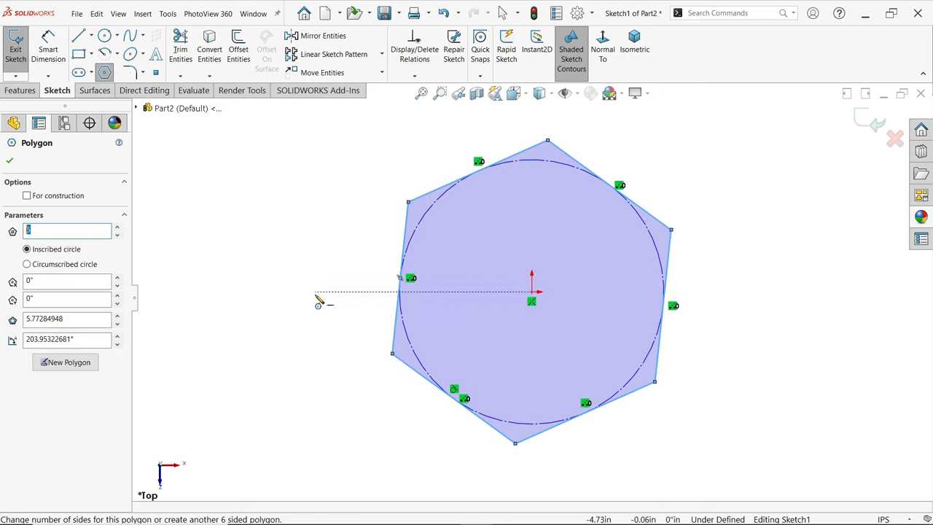
{"action": "left_click", "coordinate": [8, 160]}
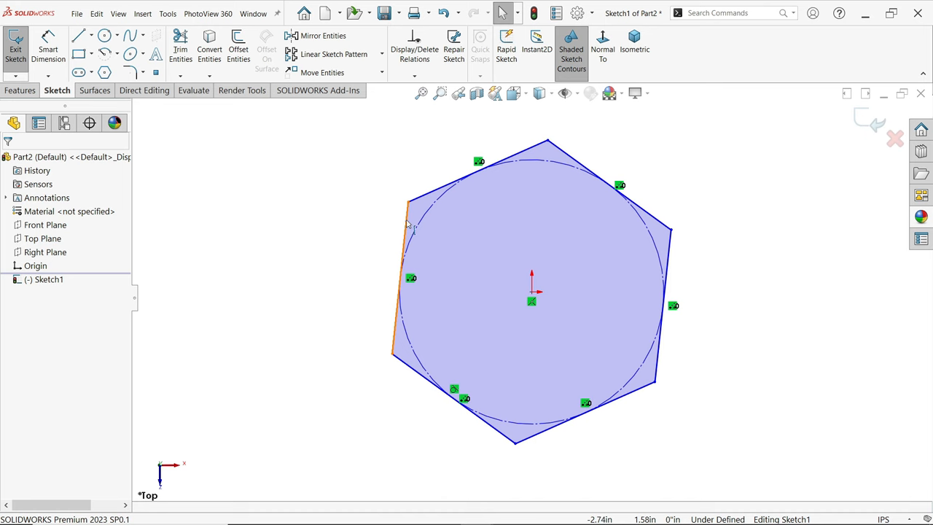
- Dimension the hexagon 0.312 in across flats, fully defining the sketch
{"action": "left_click", "coordinate": [400, 278]}
{"action": "type", "text": "0."}
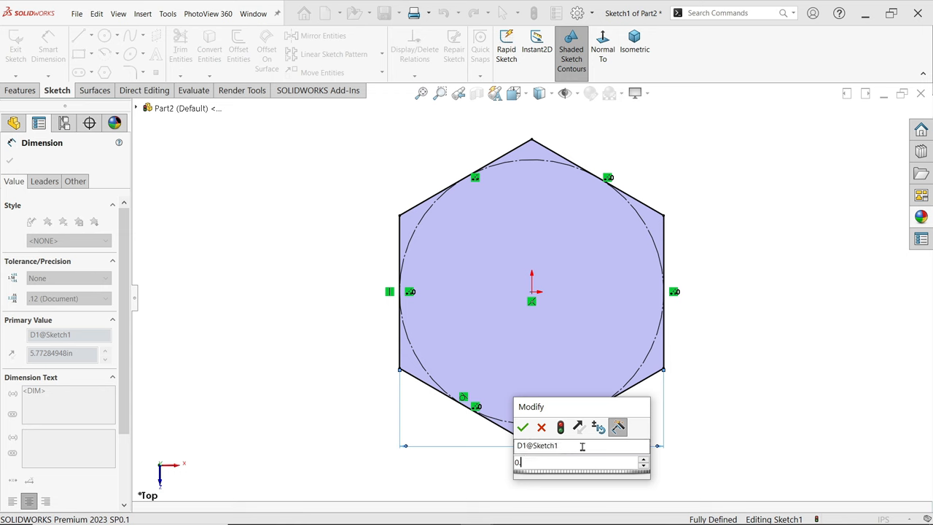
{"action": "left_click", "coordinate": [522, 428]}
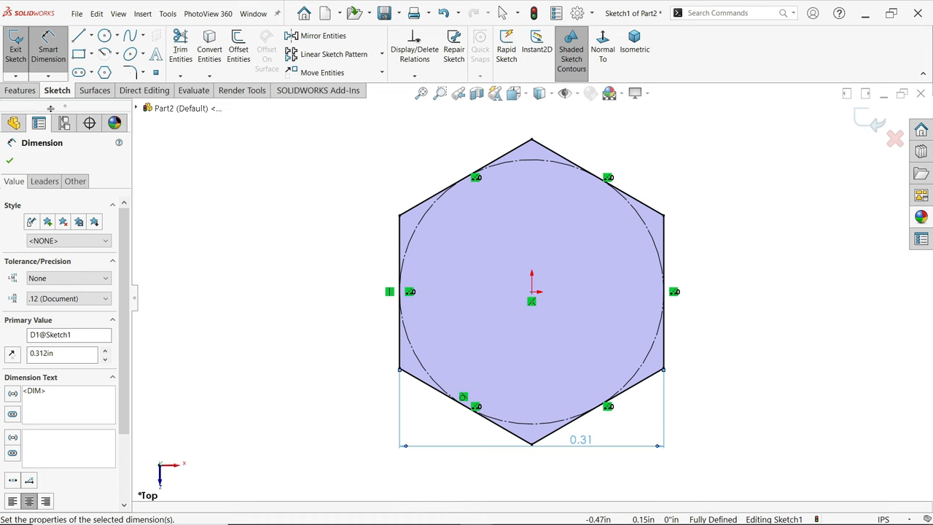
{"action": "left_click", "coordinate": [21, 43]}
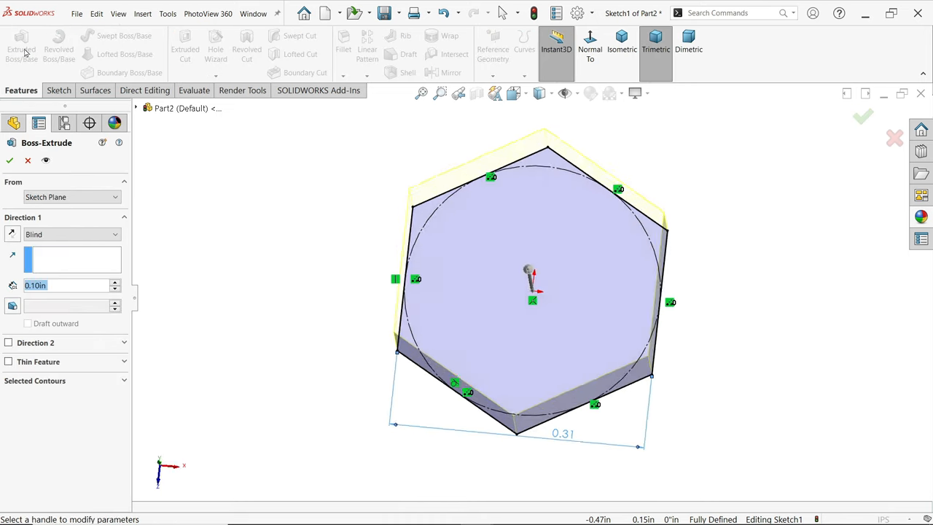
- Boss-extrude the hexagon with a Mid Plane end condition into the nut body
{"action": "left_click", "coordinate": [654, 44]}
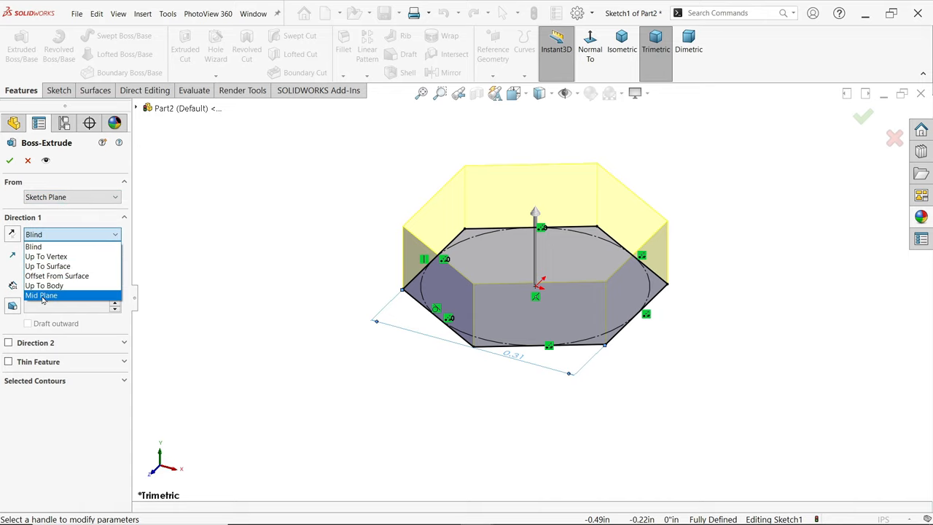
{"action": "left_click", "coordinate": [41, 295]}
{"action": "type", "text": "0."}
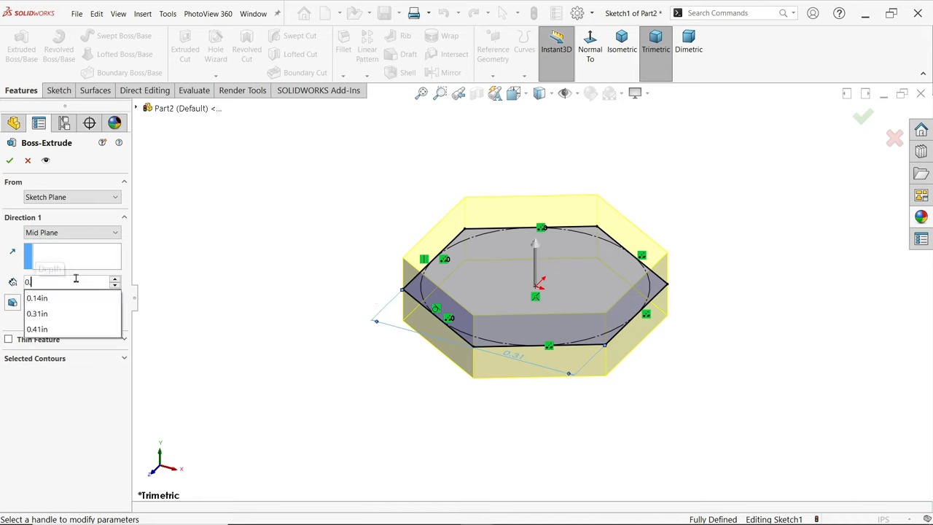
{"action": "left_click", "coordinate": [38, 297]}
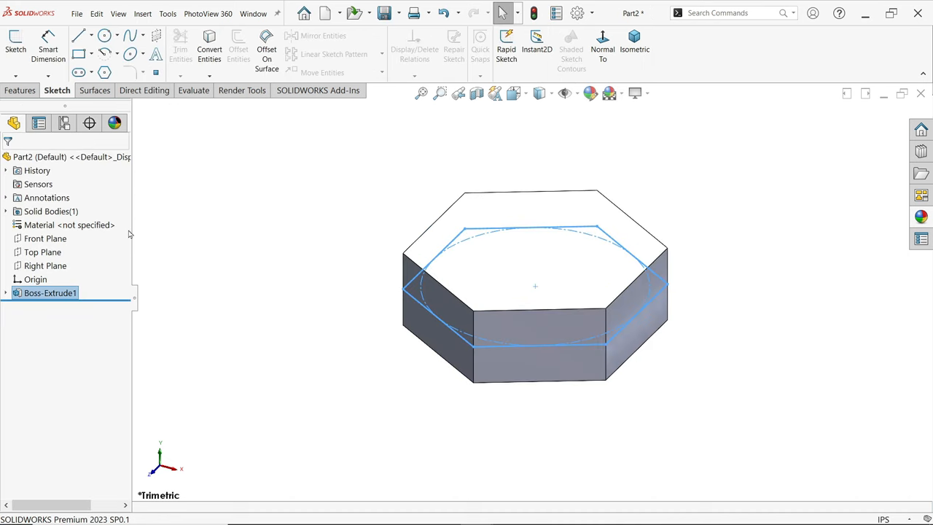
{"action": "left_click", "coordinate": [621, 94]}
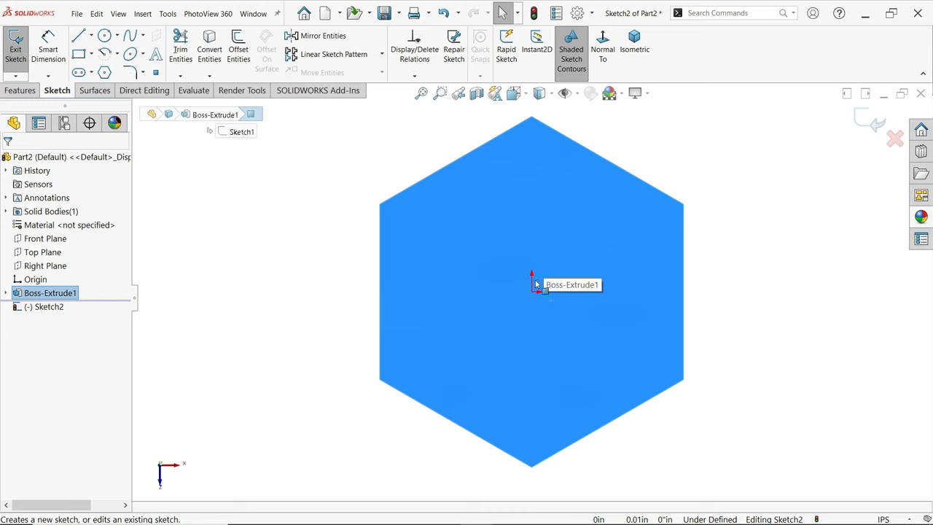
- Sketch a centred 1/8 in circle on the top face and cut it through the nut
{"action": "left_click", "coordinate": [105, 35]}
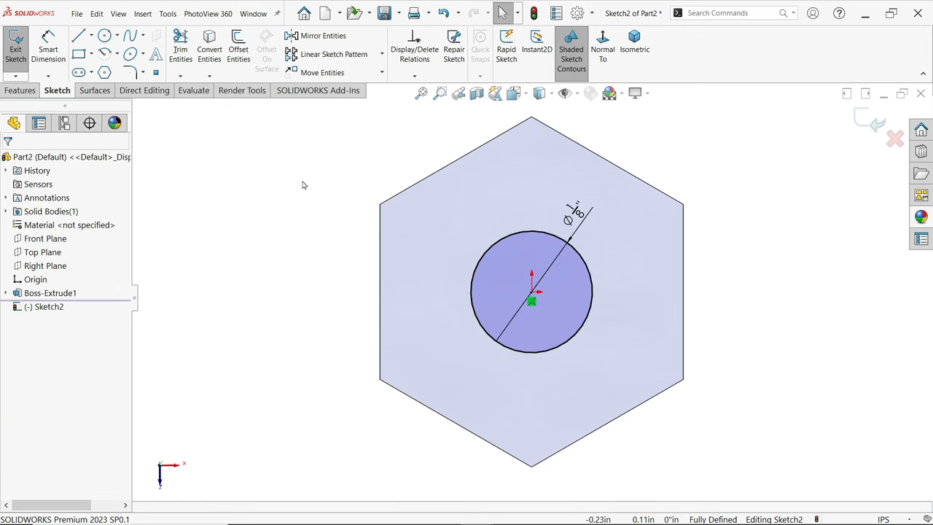
{"action": "left_click", "coordinate": [21, 91]}
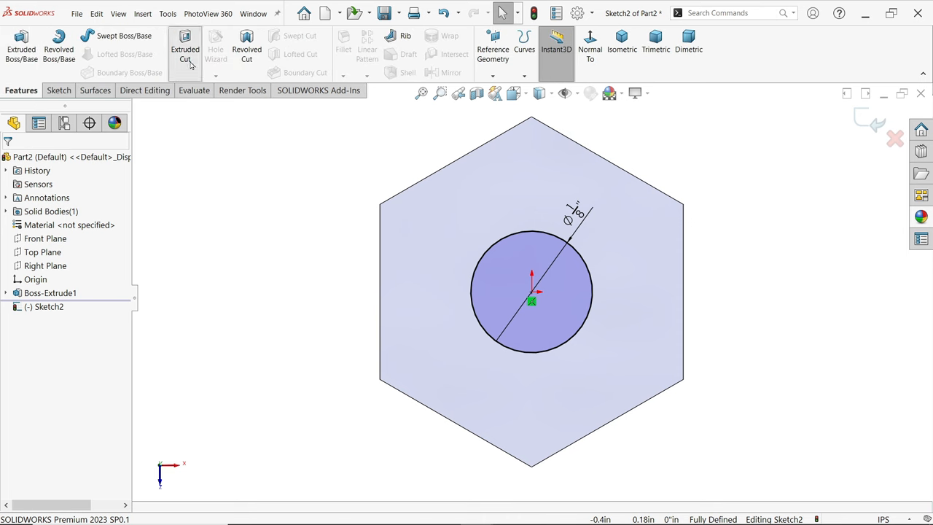
{"action": "left_click", "coordinate": [185, 50]}
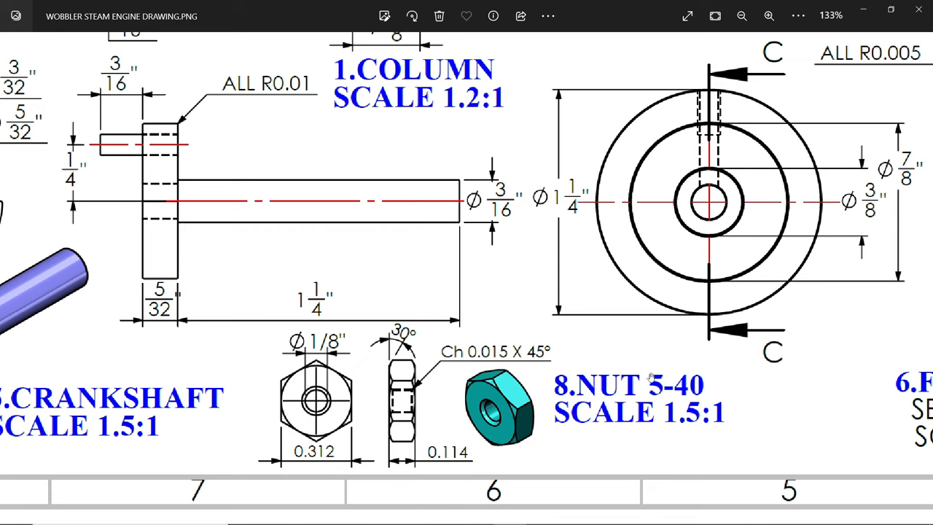
{"action": "mouse_move", "coordinate": [813, 83]}
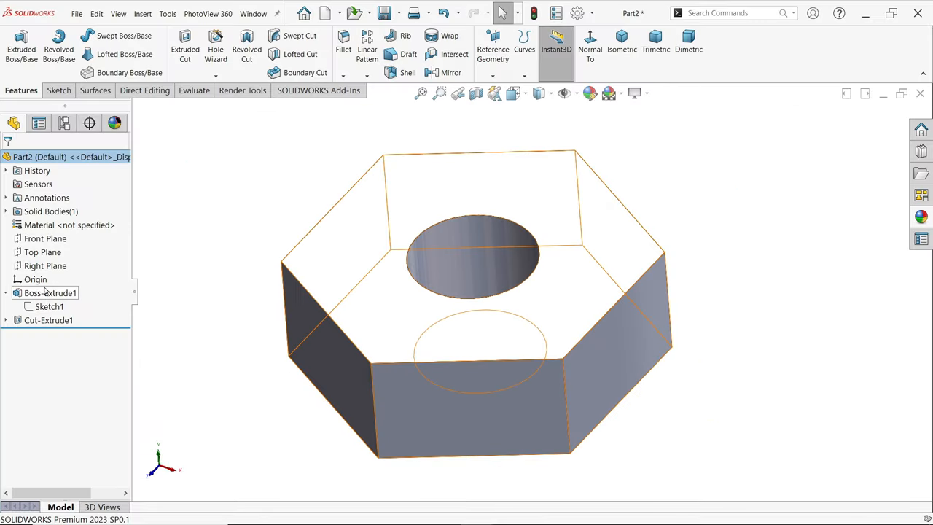
- Sketch a vertical centreline from the origin on the Right Plane
{"action": "left_click", "coordinate": [45, 265]}
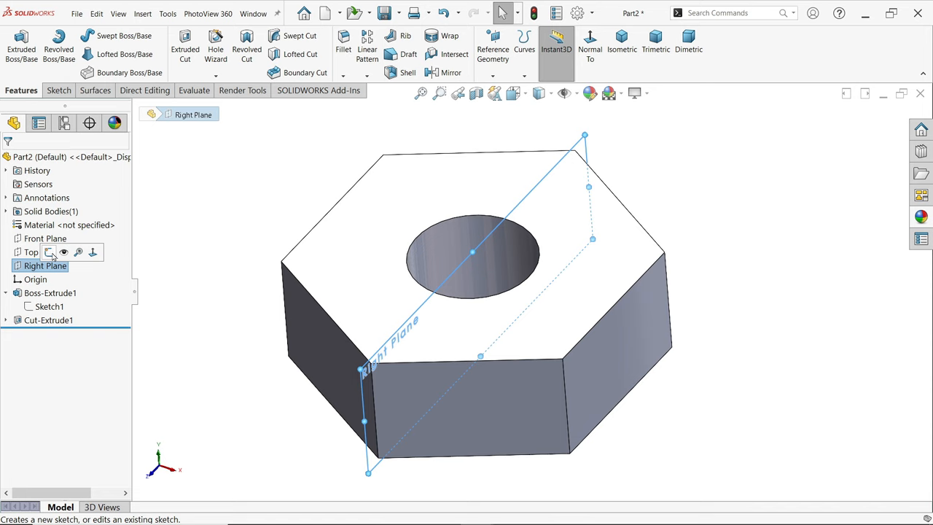
{"action": "left_click", "coordinate": [49, 252]}
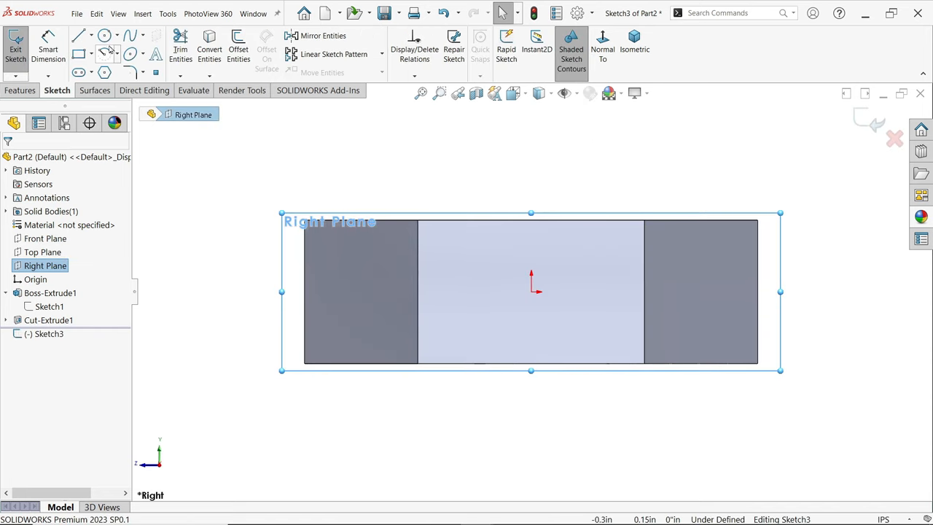
{"action": "left_click", "coordinate": [91, 35]}
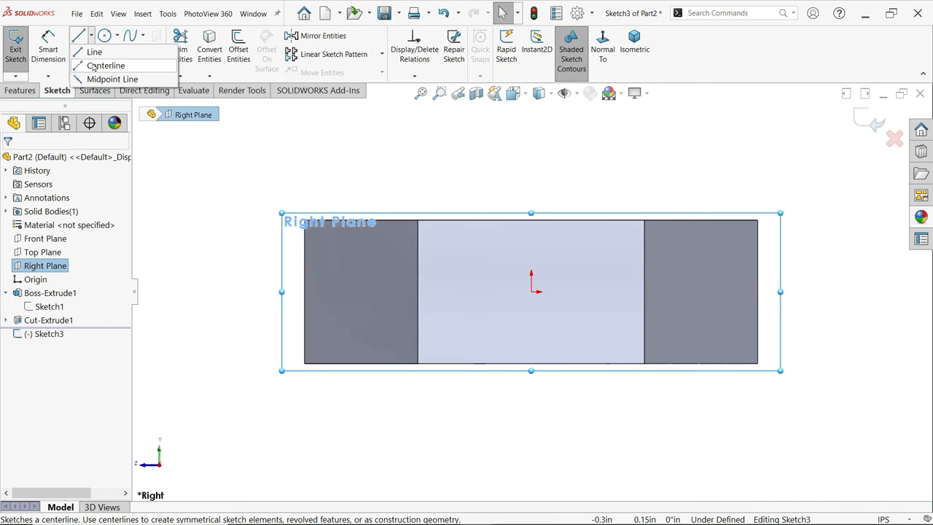
{"action": "left_click", "coordinate": [94, 53]}
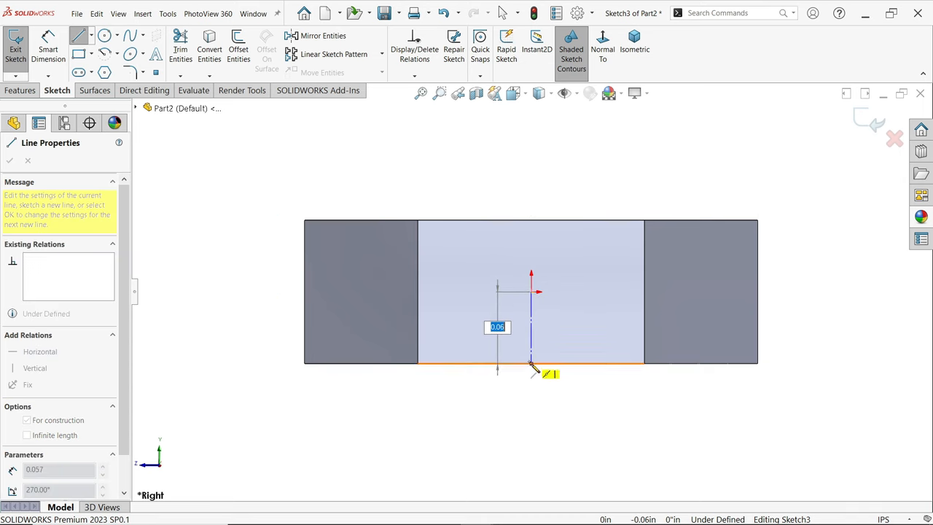
{"action": "left_click", "coordinate": [9, 159]}
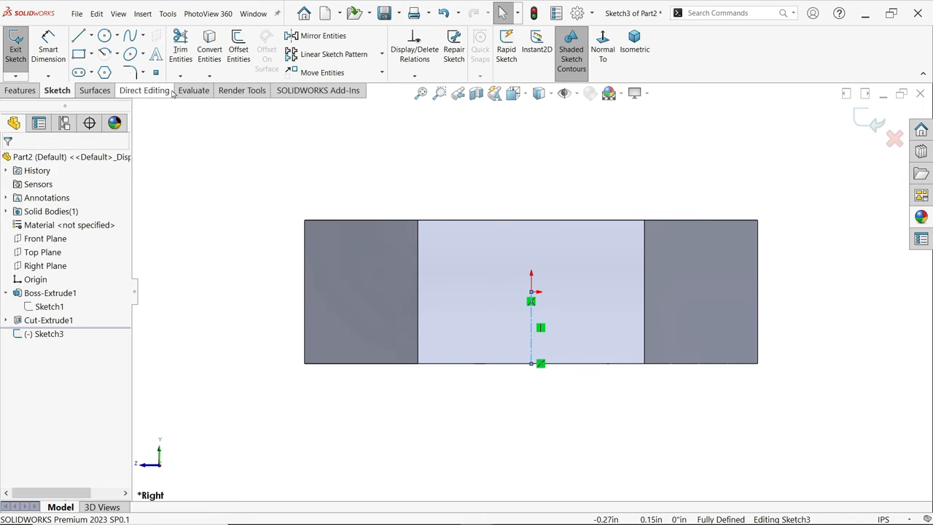
- Draw the triangular chamfer profile at the nut's lower-left corner
{"action": "left_click", "coordinate": [80, 35]}
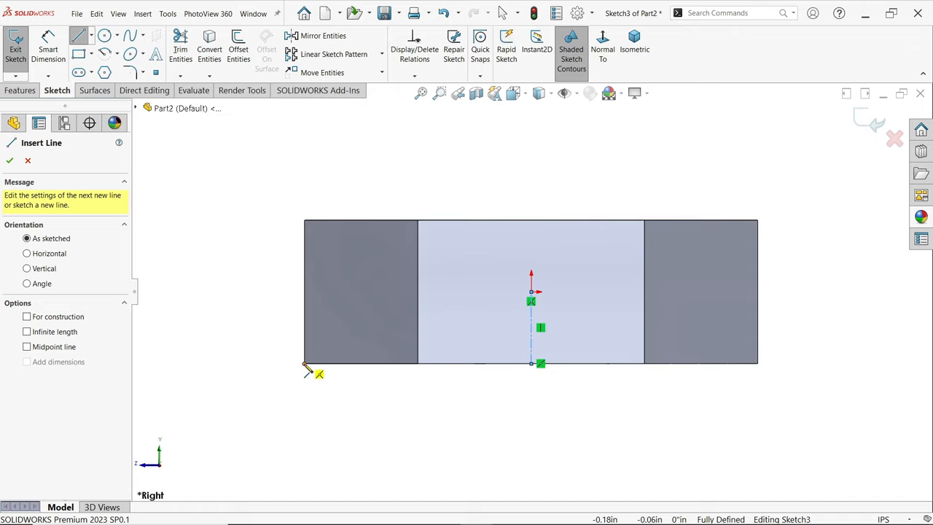
{"action": "left_click", "coordinate": [305, 354]}
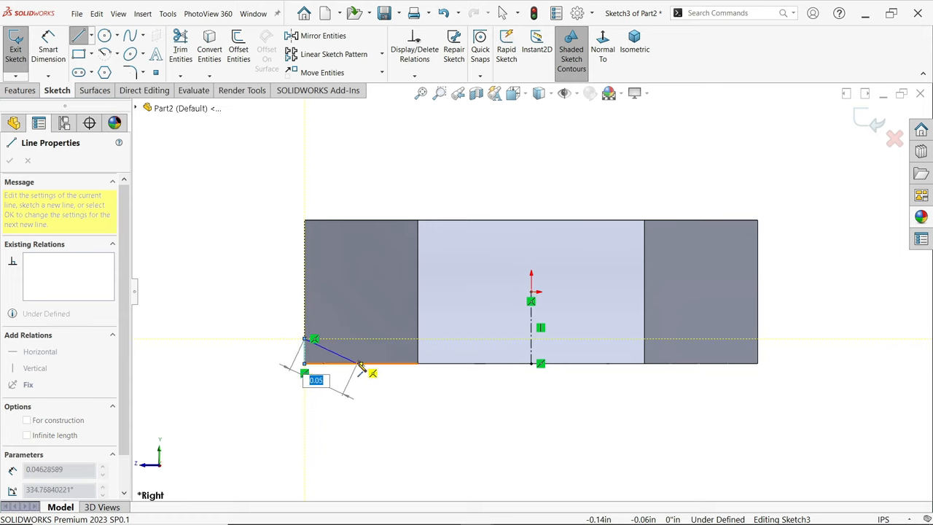
{"action": "left_click", "coordinate": [41, 351]}
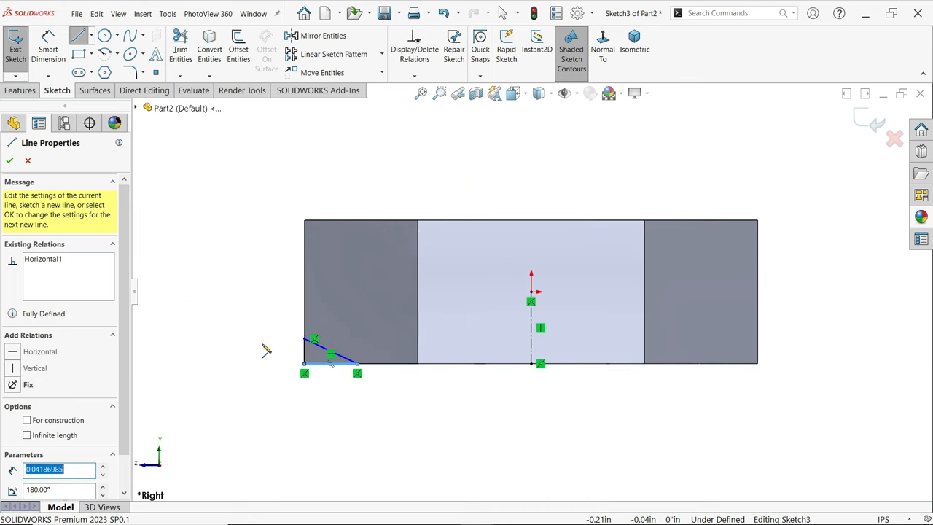
- Dimension the chamfer triangle with a 30° angle and 0.31 in horizontal span
{"action": "left_click", "coordinate": [9, 160]}
{"action": "type", "text": "30"}
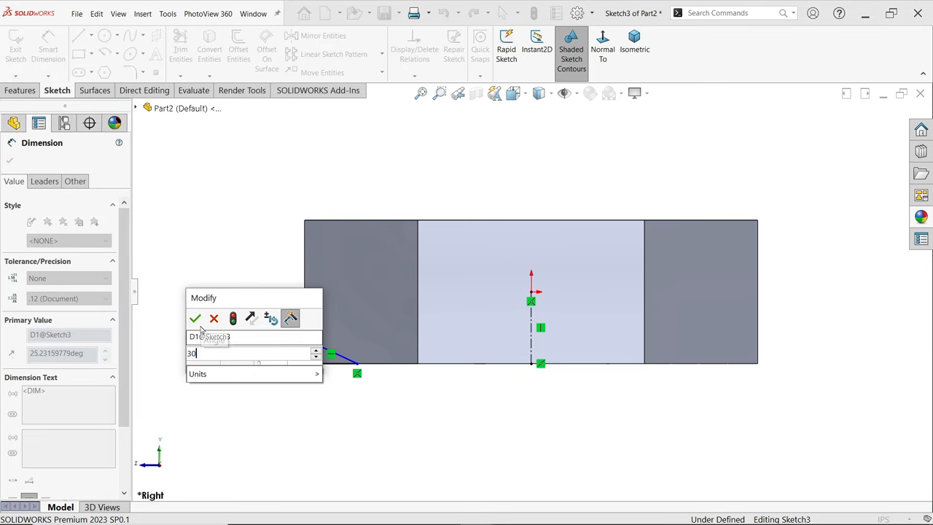
{"action": "left_click", "coordinate": [196, 318]}
{"action": "type", "text": "0.3"}
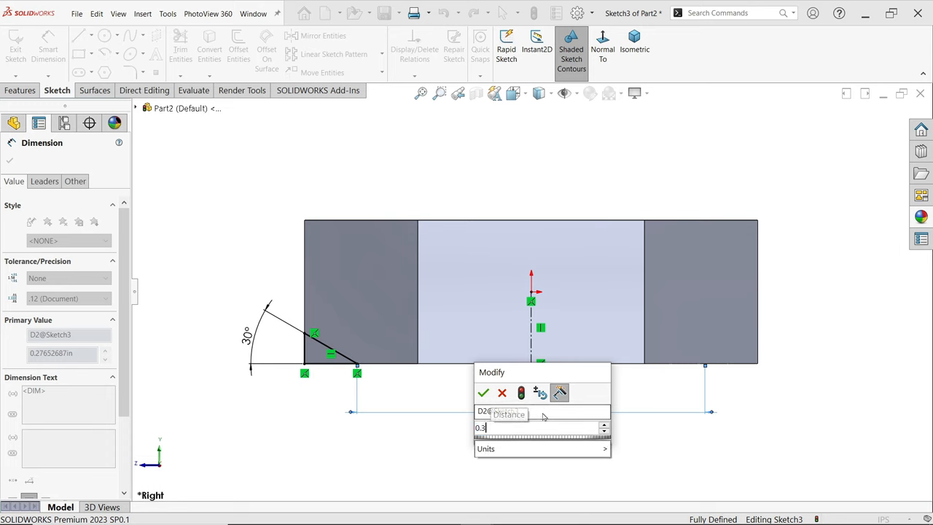
{"action": "left_click", "coordinate": [485, 394]}
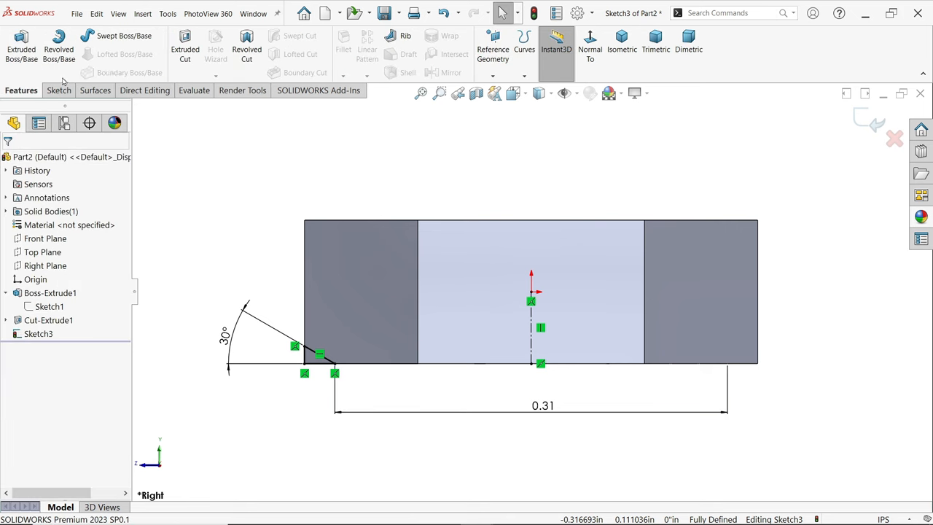
{"action": "mouse_move", "coordinate": [247, 44]}
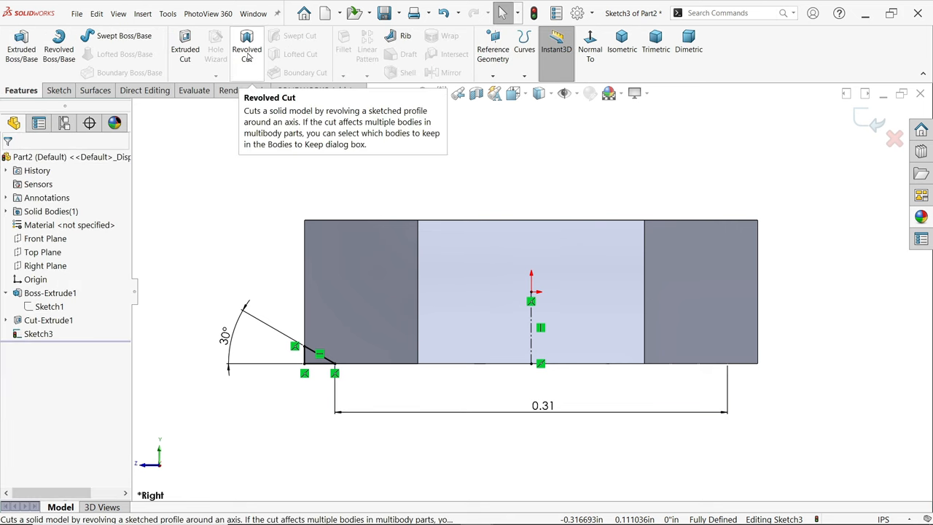
- Revolve-cut the triangle 360° about the centreline to trim the nut corners
{"action": "left_click", "coordinate": [246, 44]}
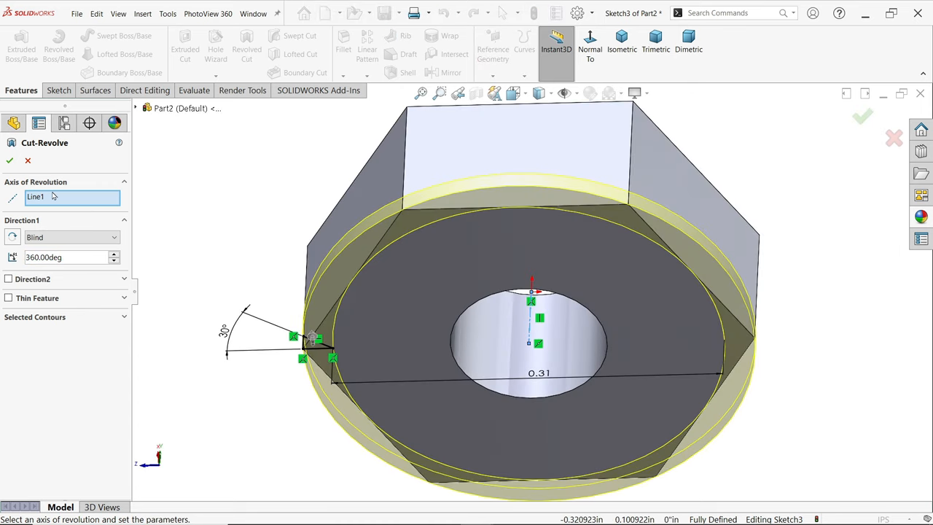
{"action": "mouse_move", "coordinate": [533, 332]}
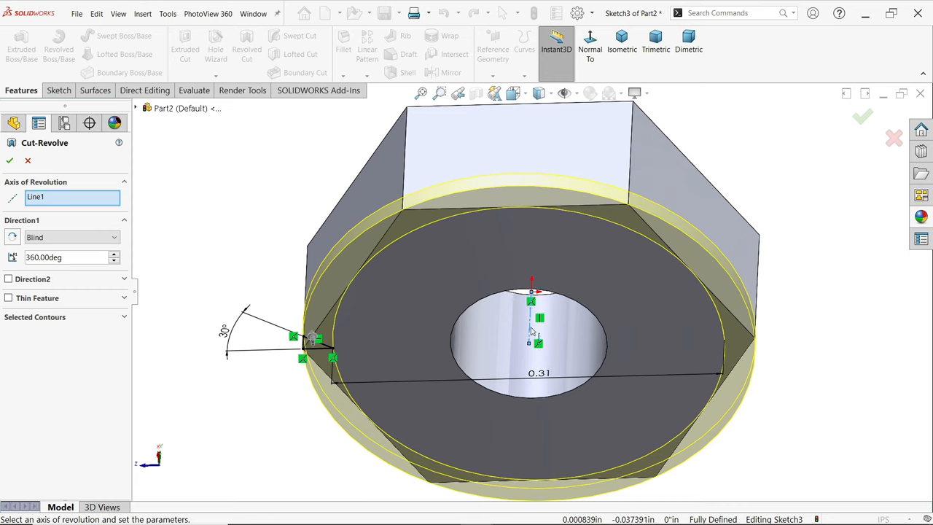
{"action": "mouse_move", "coordinate": [48, 239]}
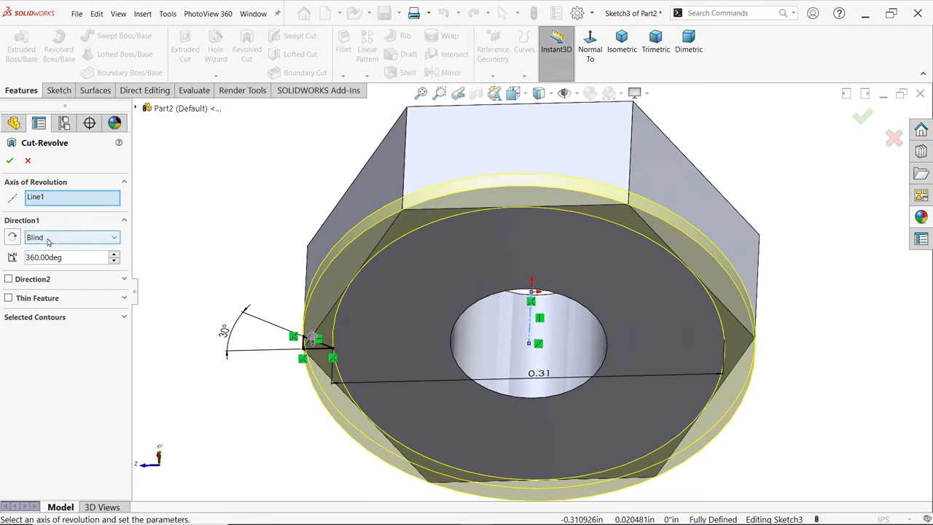
{"action": "mouse_move", "coordinate": [201, 294]}
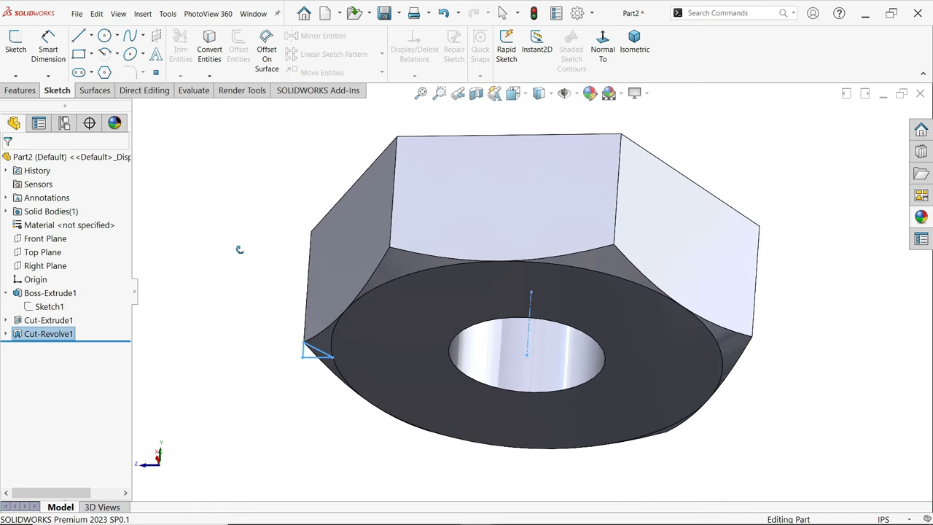
- Mirror Cut-Revolve1 across the Top Plane onto the opposite face
{"action": "left_click", "coordinate": [21, 90]}
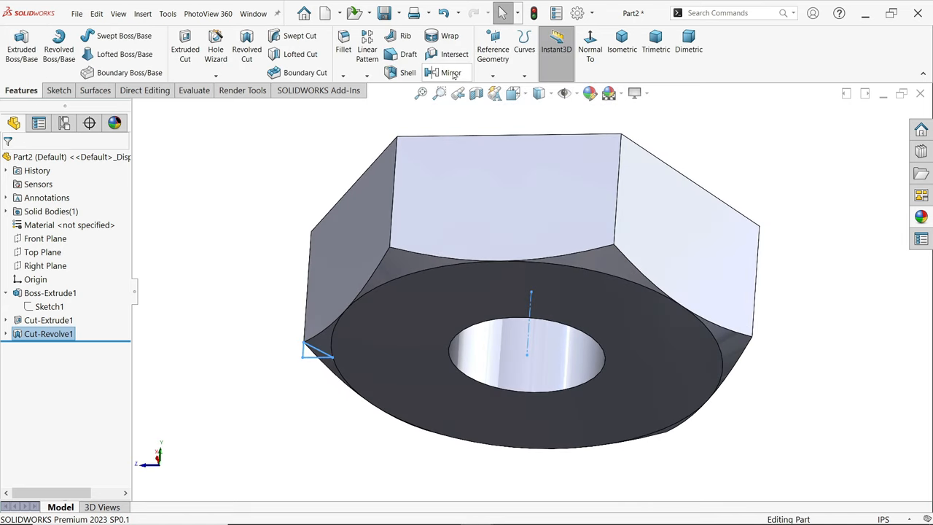
{"action": "left_click", "coordinate": [452, 73]}
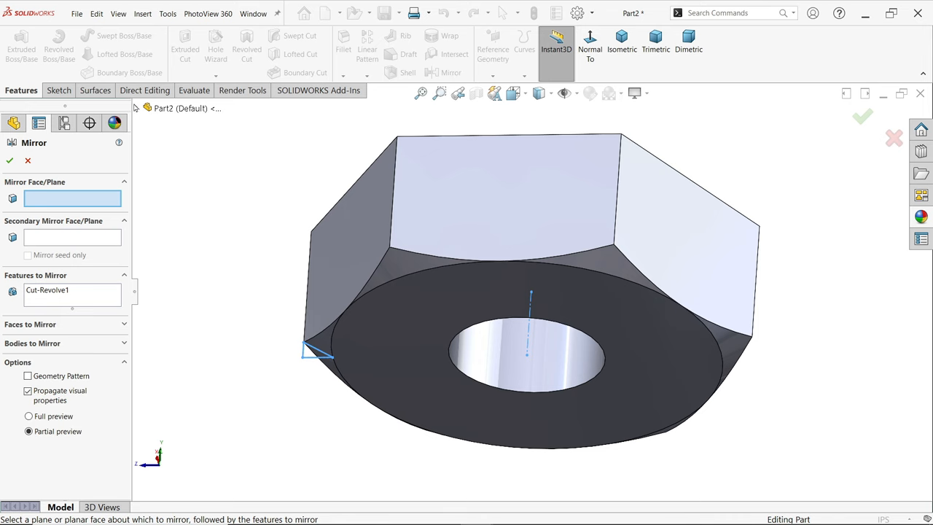
{"action": "left_click", "coordinate": [184, 204]}
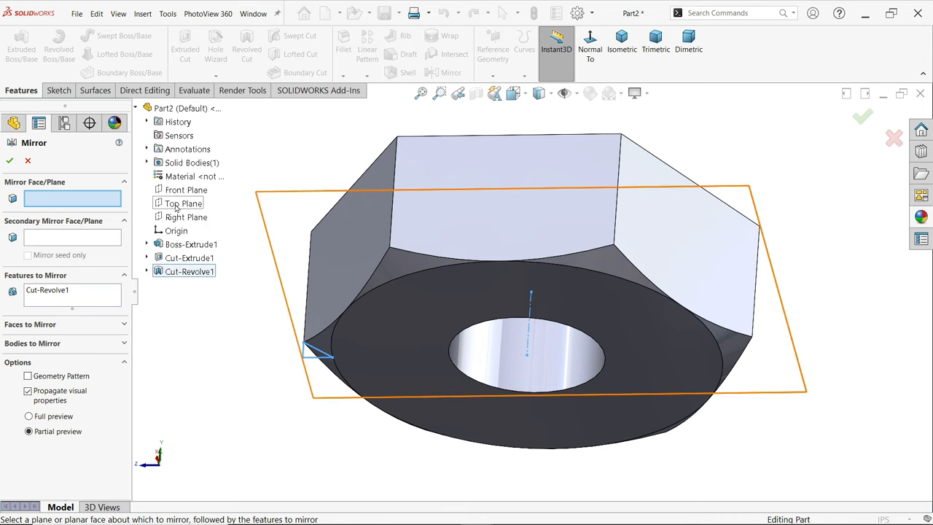
{"action": "left_click", "coordinate": [183, 204]}
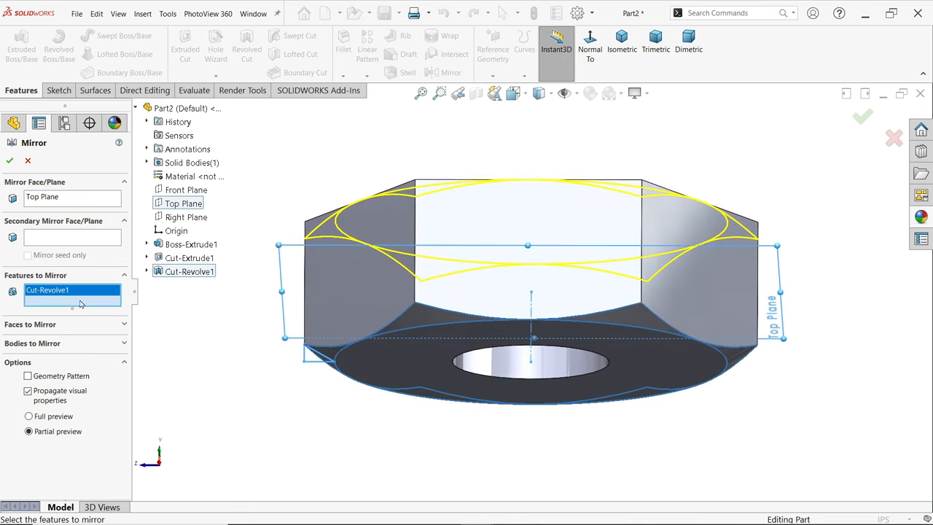
{"action": "mouse_move", "coordinate": [188, 279]}
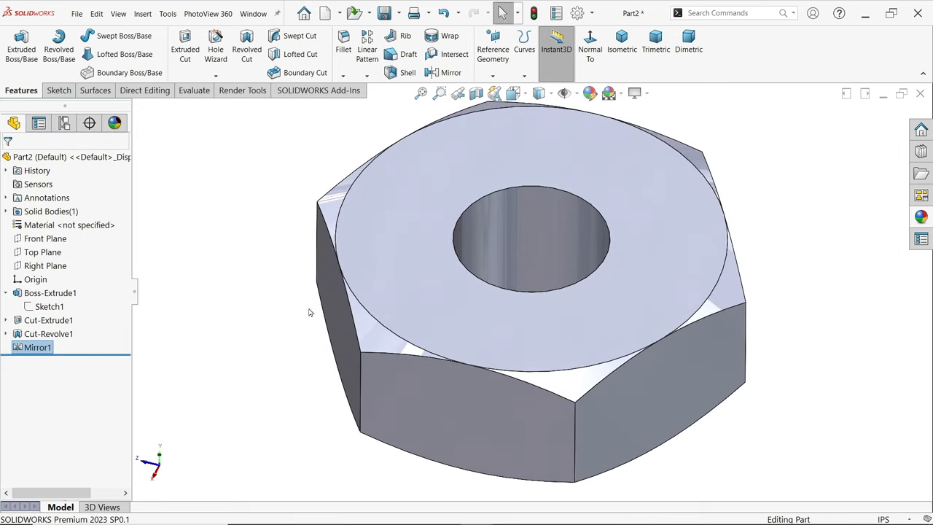
- Chamfer the hole edges 0.015 in at 45°
{"action": "left_click", "coordinate": [353, 73]}
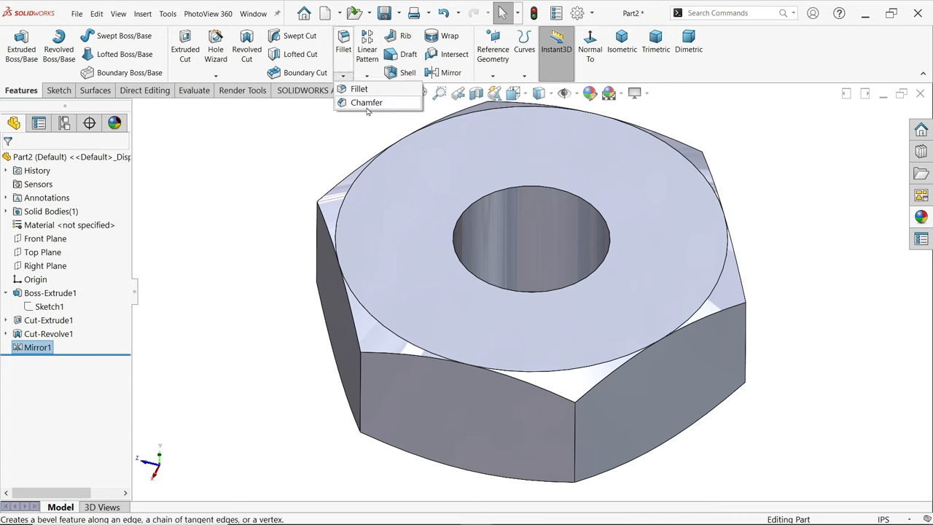
{"action": "left_click", "coordinate": [367, 102]}
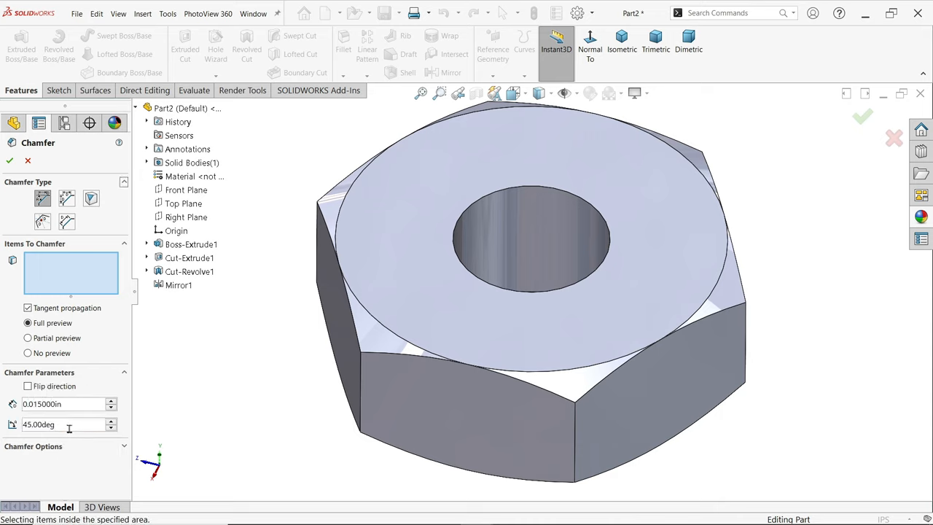
{"action": "mouse_move", "coordinate": [495, 225]}
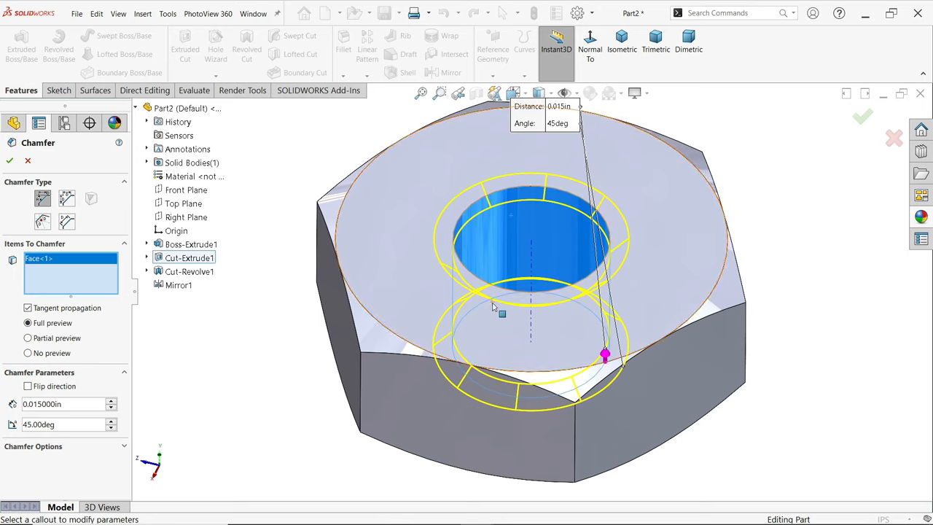
{"action": "left_click_drag", "start_coordinate": [493, 306], "coordinate": [466, 245]}
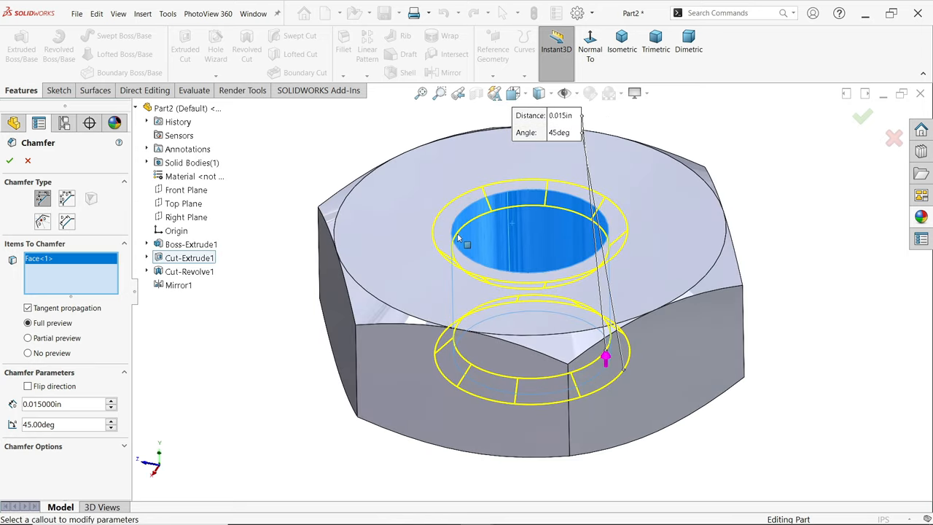
{"action": "left_click", "coordinate": [862, 117]}
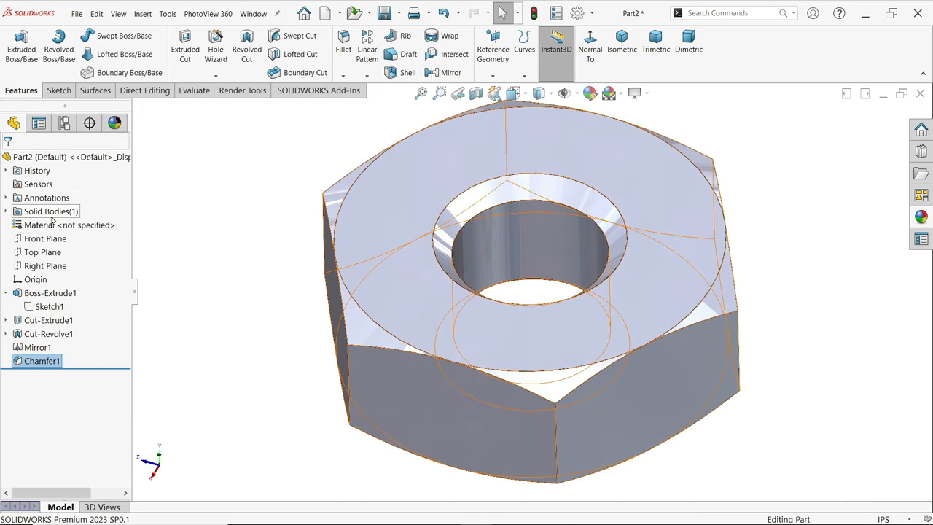
- Assign AISI 1020 steel as the part material via Edit Material
{"action": "left_click", "coordinate": [41, 225]}
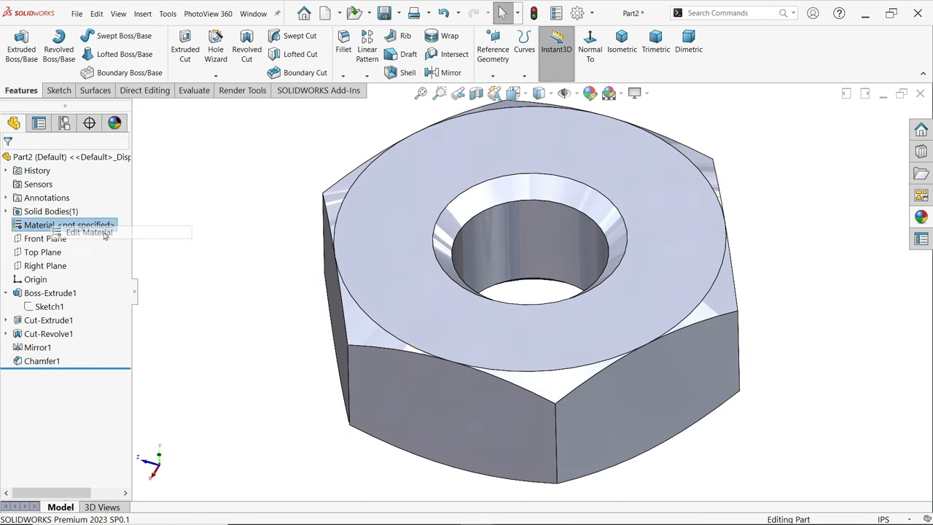
{"action": "left_click", "coordinate": [89, 231]}
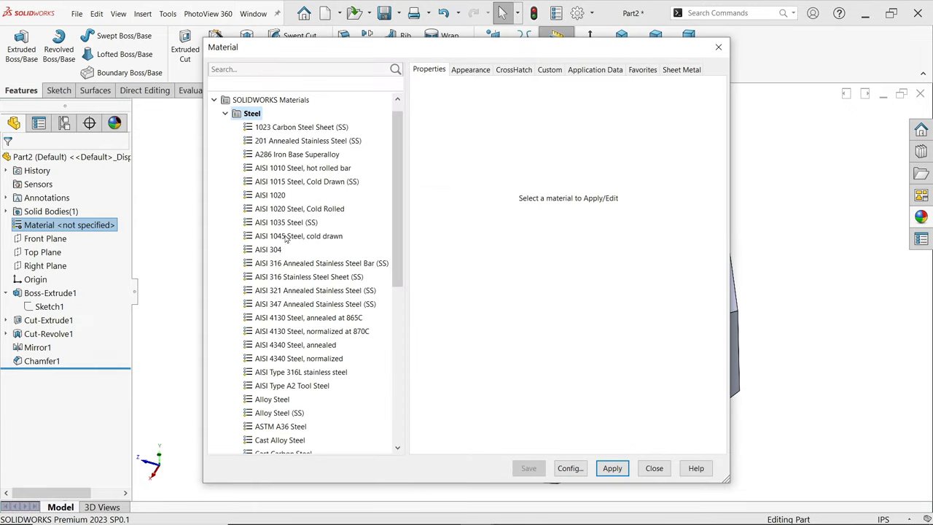
{"action": "left_click", "coordinate": [271, 195]}
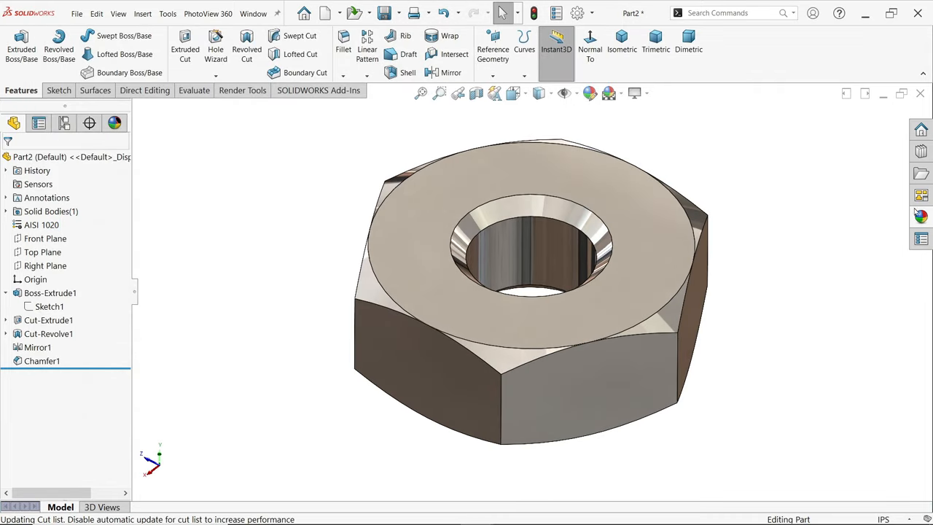
{"action": "left_click", "coordinate": [713, 216]}
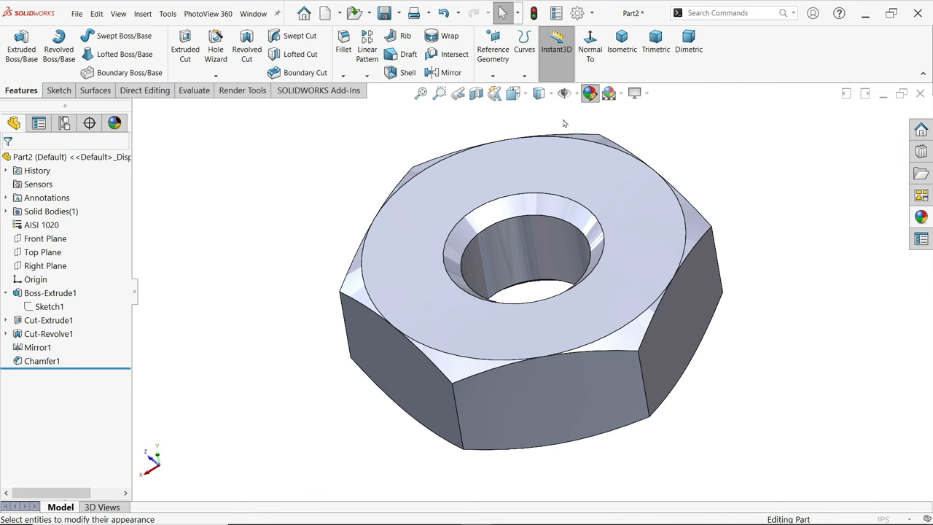
- Give the steel nut a cyan appearance from the colour palette
{"action": "left_click", "coordinate": [590, 94]}
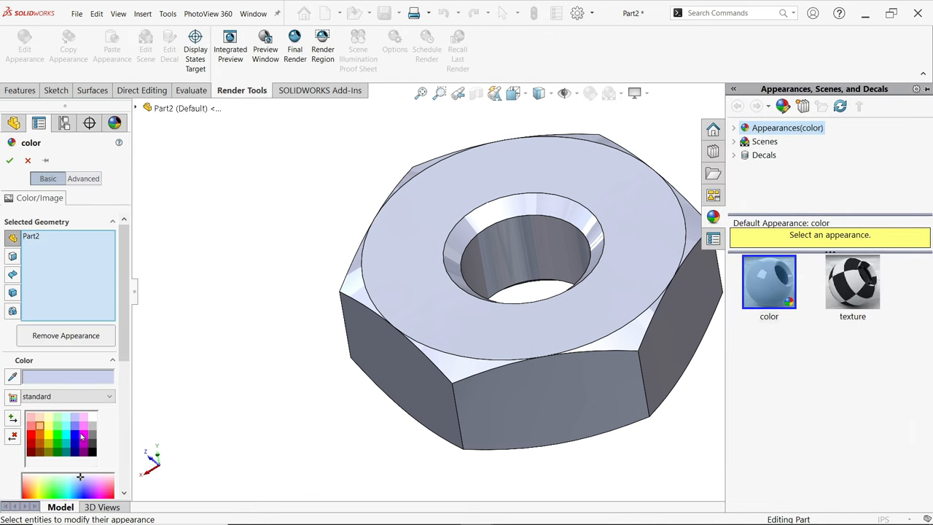
{"action": "left_click", "coordinate": [74, 438]}
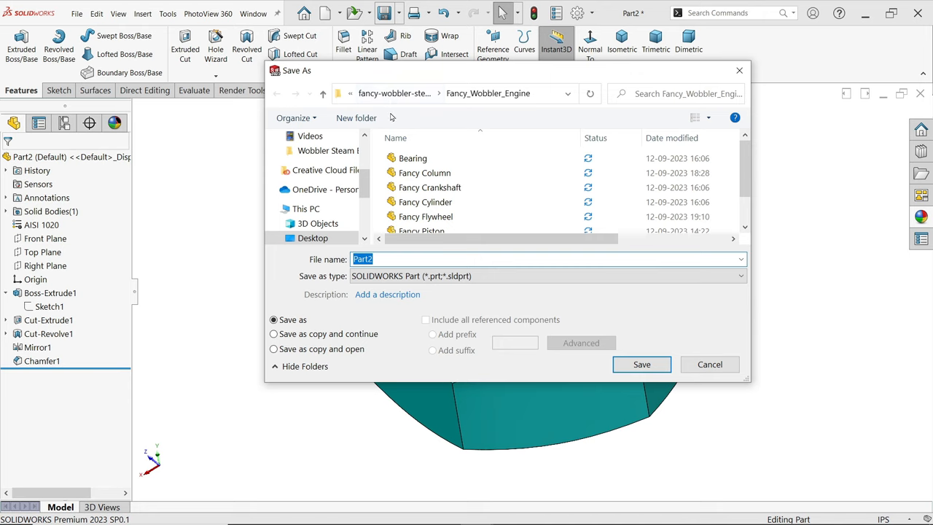
- Navigate to the Wobbler Steam Engine folder on the Desktop
{"action": "left_click", "coordinate": [312, 239]}
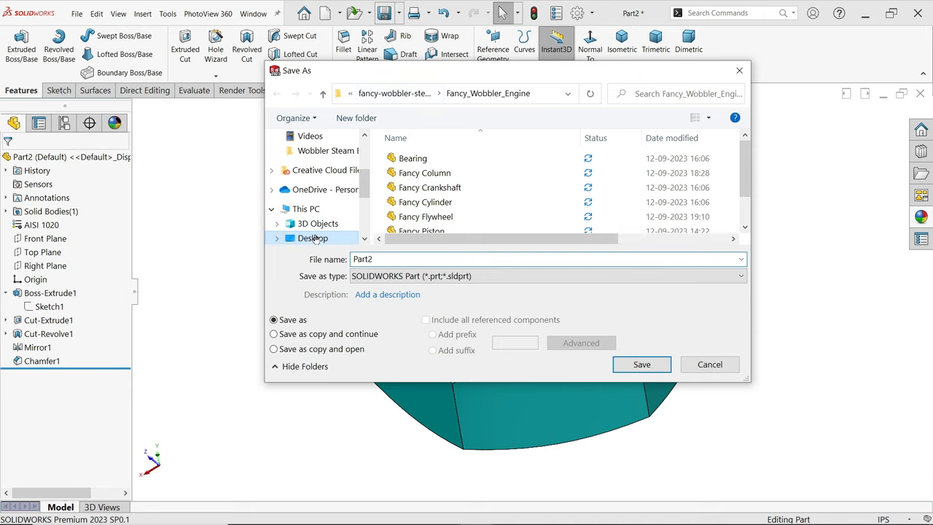
{"action": "left_click", "coordinate": [312, 237]}
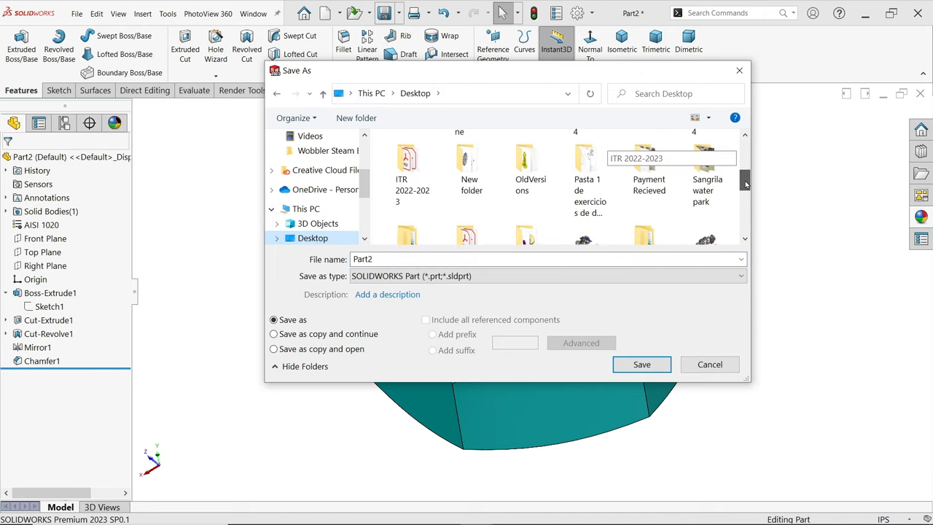
{"action": "scroll", "scroll_direction": "down", "scroll_amount": 3}
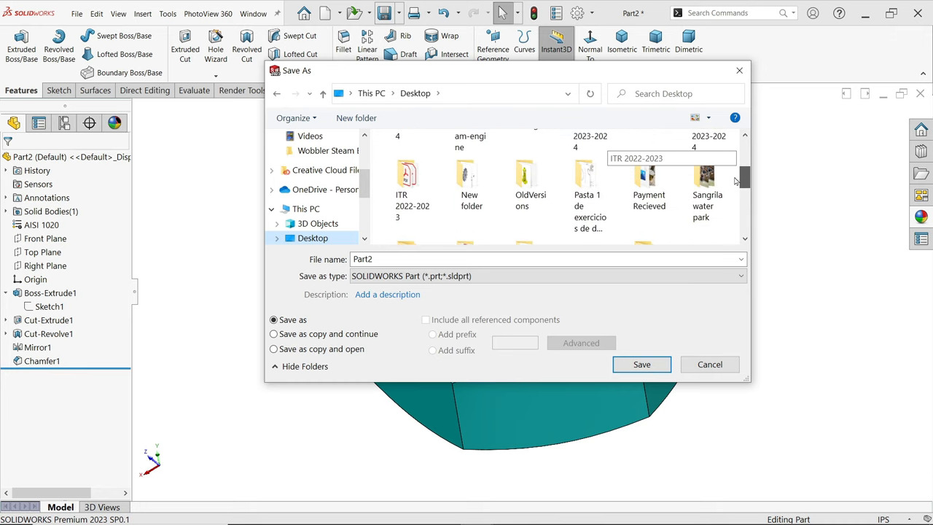
{"action": "scroll", "scroll_direction": "down", "scroll_amount": 3}
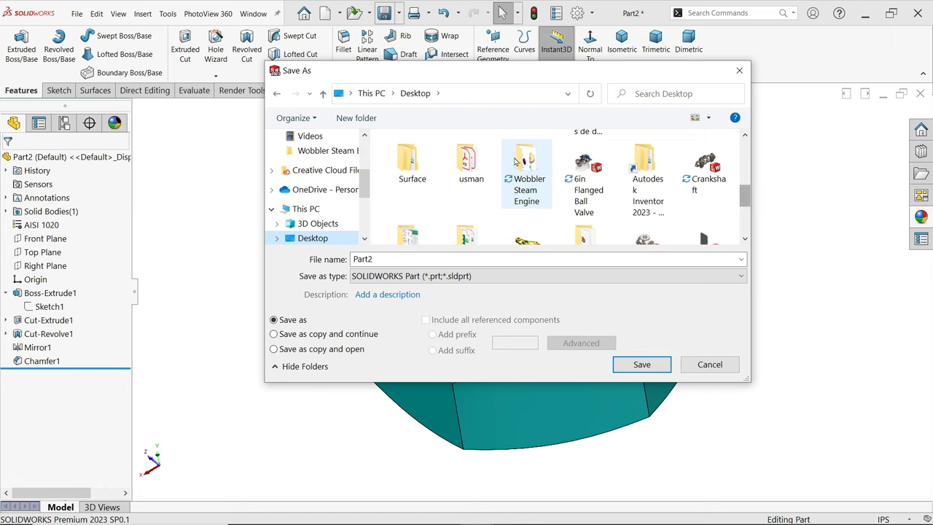
{"action": "double_click", "coordinate": [527, 163]}
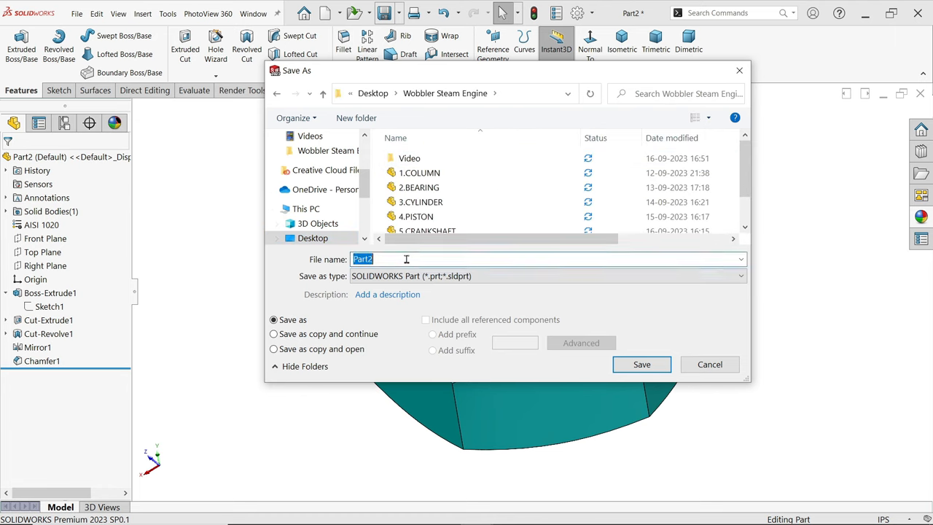
- Name the part '8.NUT 5-40' and save it
{"action": "type", "text": "8."}
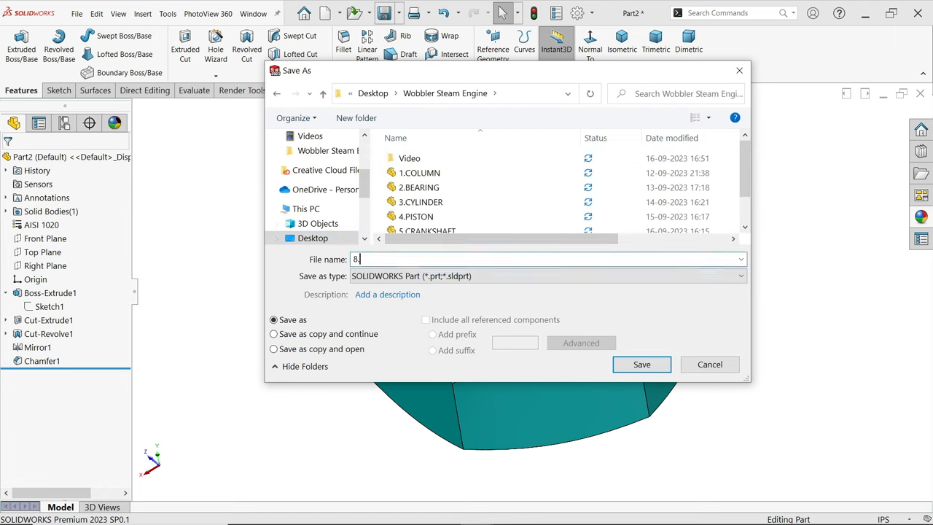
{"action": "type", "text": "NUT"}
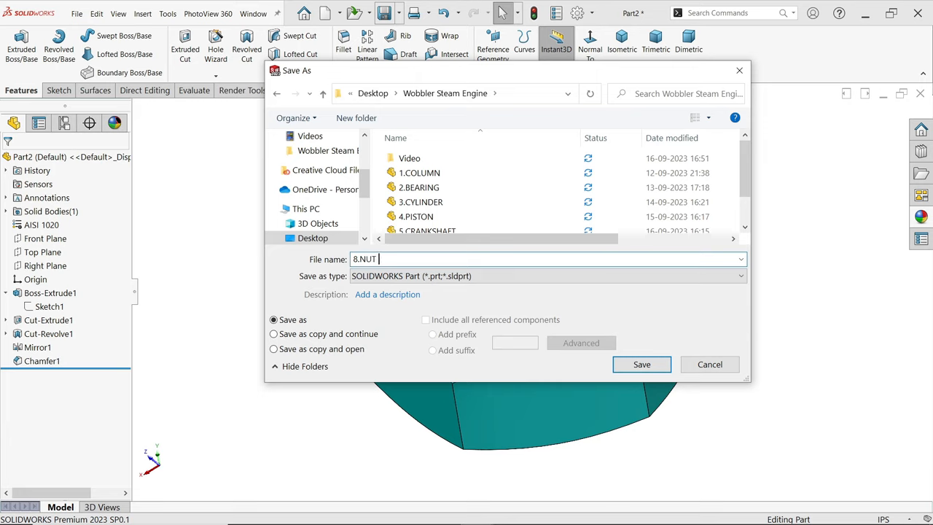
{"action": "type", "text": "5-40"}
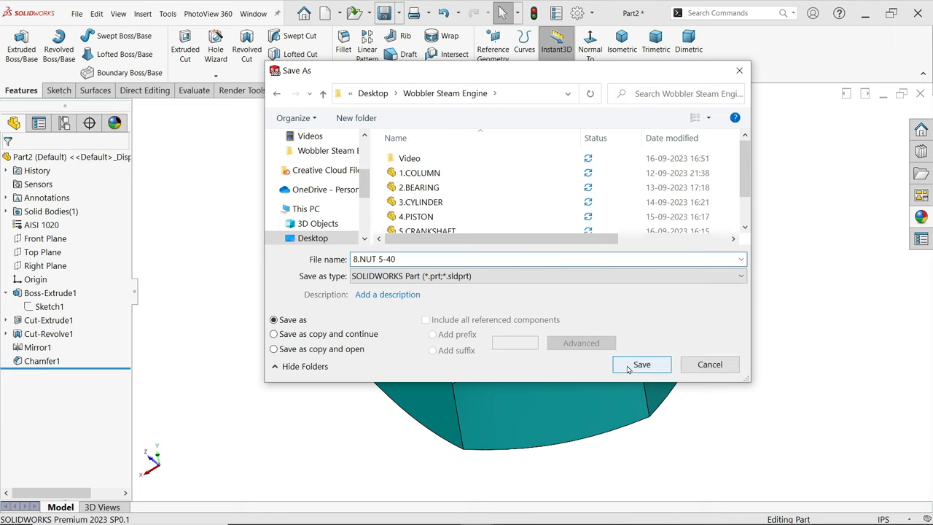
{"action": "left_click", "coordinate": [642, 365]}
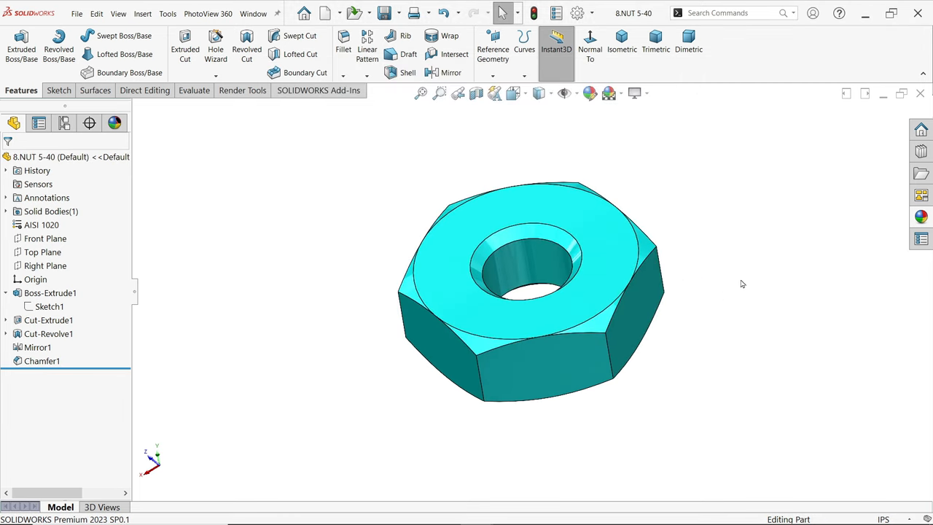